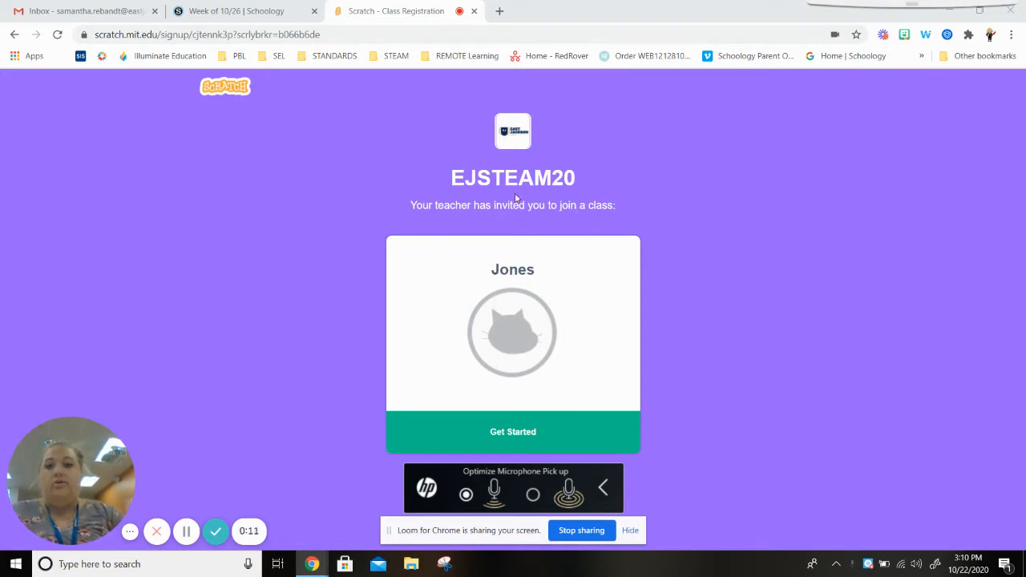
mouse_move(689, 413)
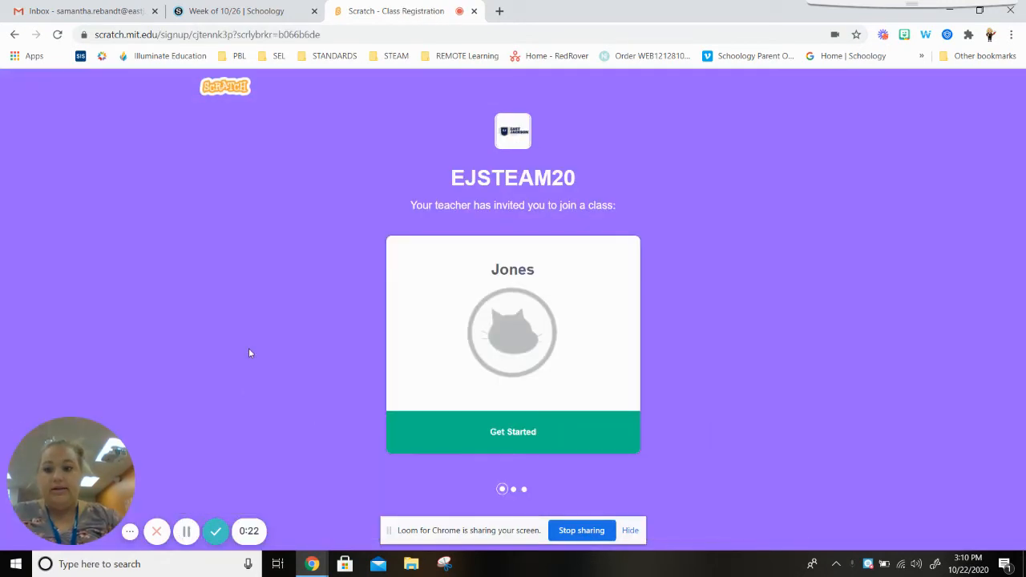
mouse_move(302, 368)
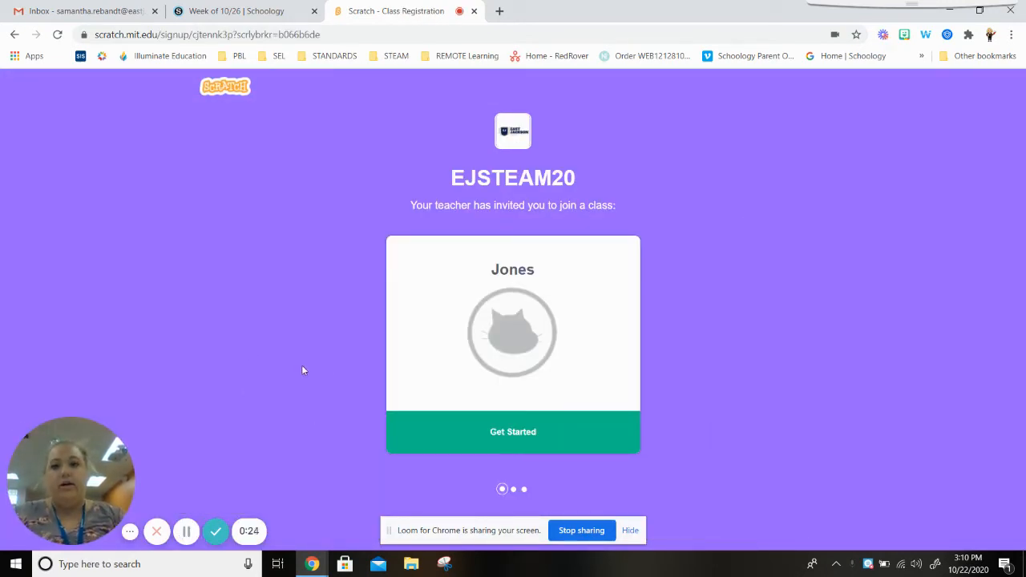
mouse_move(539, 253)
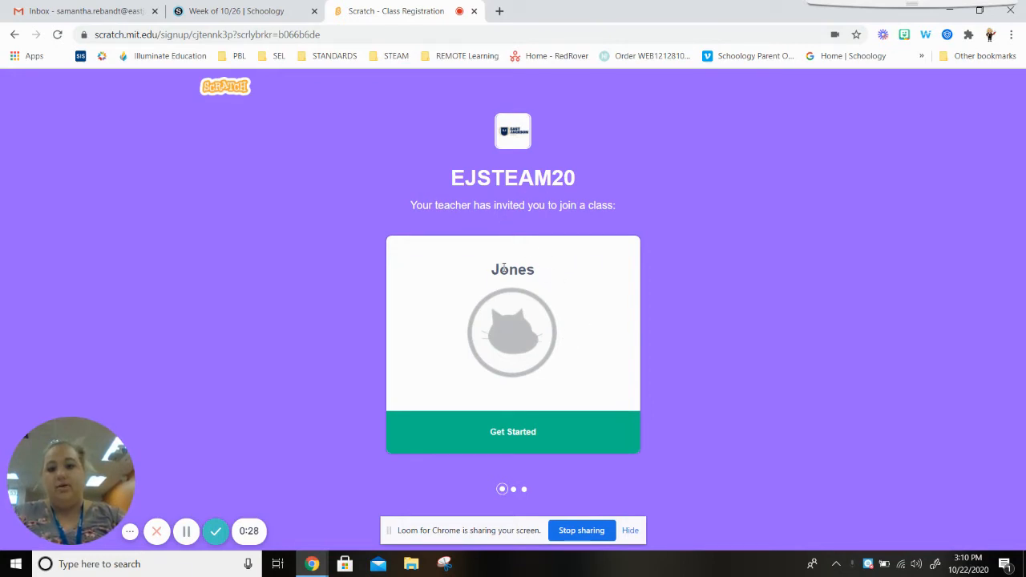
mouse_move(350, 300)
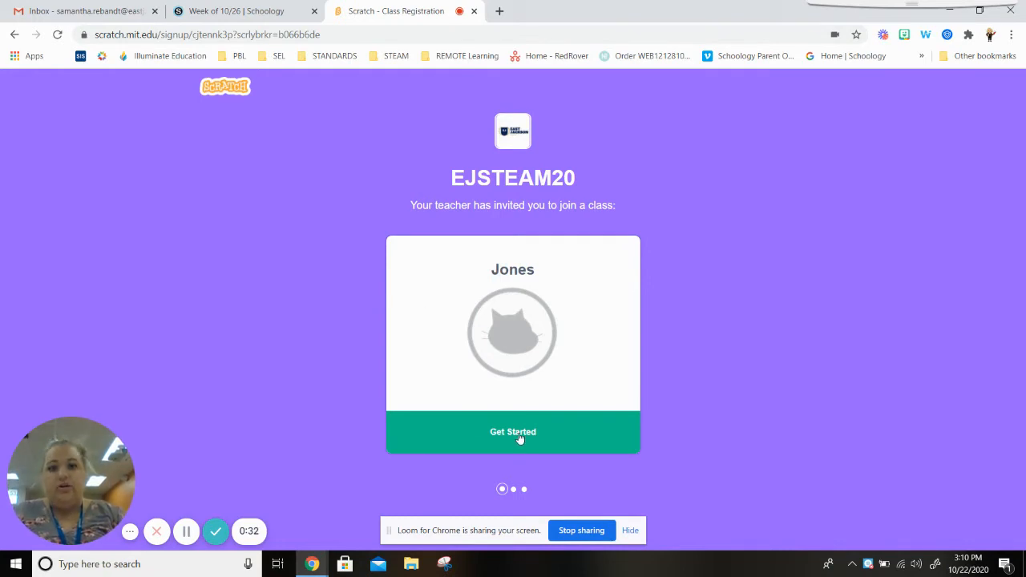
Start the class sign-up and enter purpleunicorns4 as the new username
left_click(512, 433)
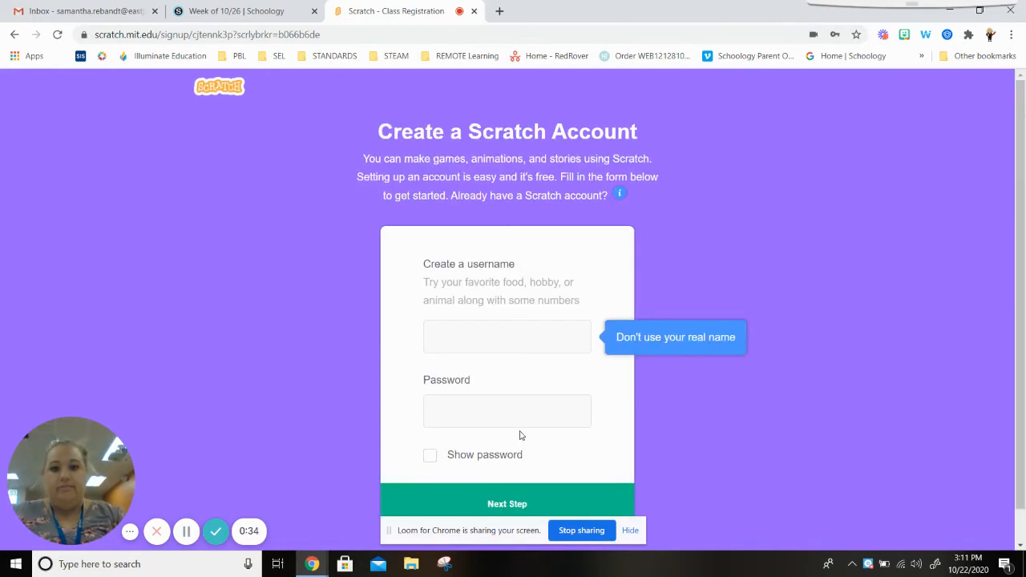
scroll("up", 3)
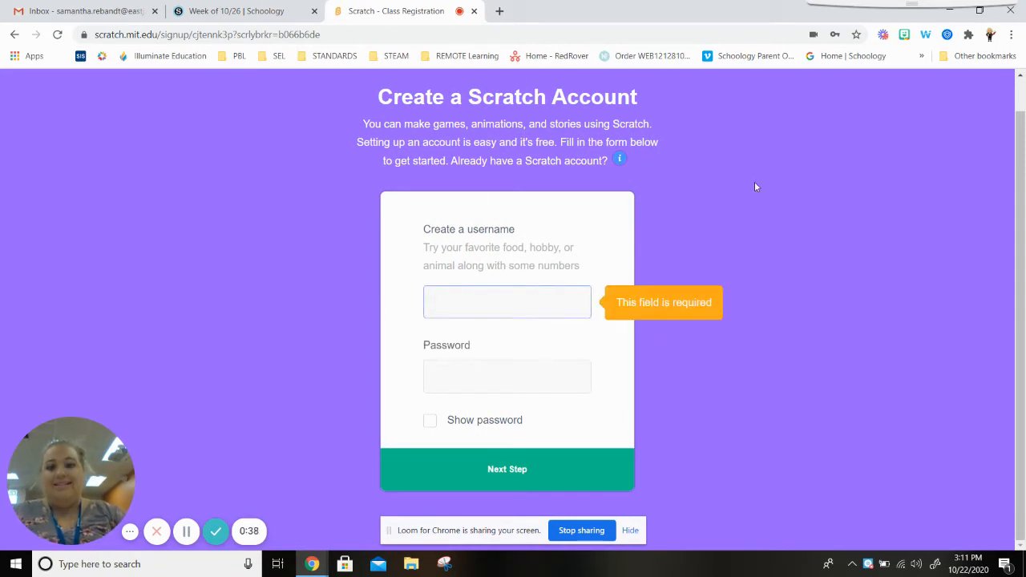
left_click(507, 301)
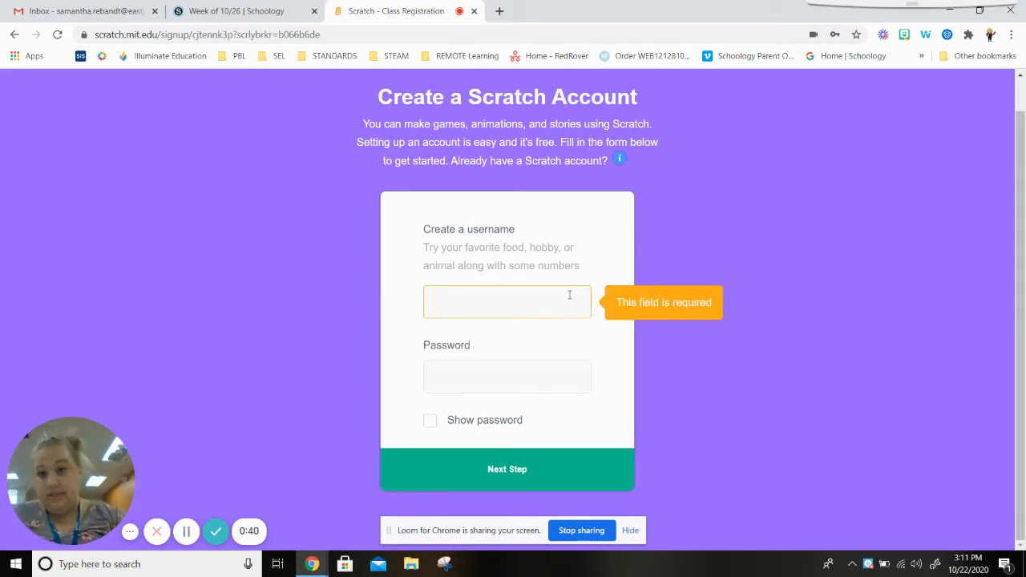
left_click(506, 302)
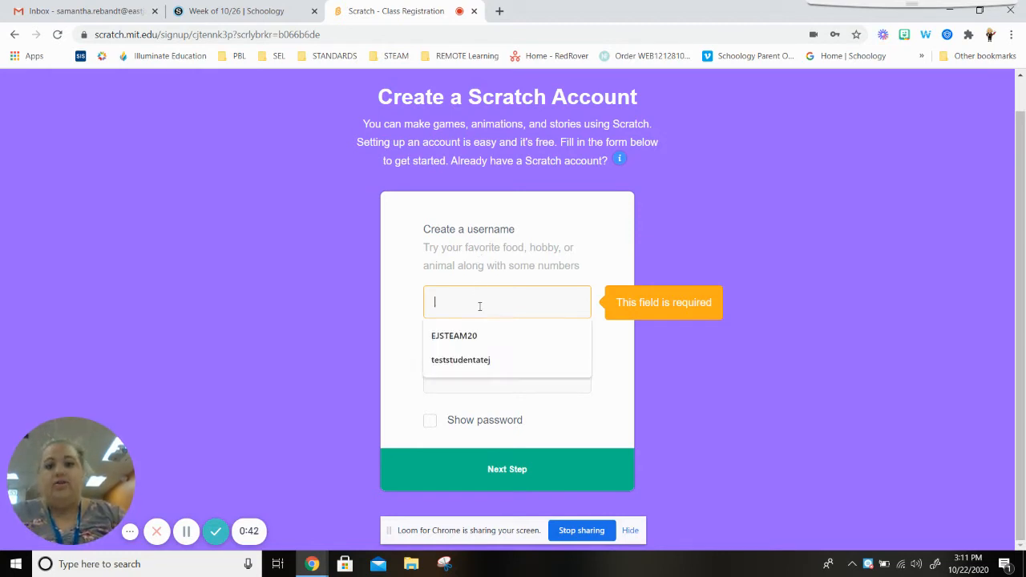
mouse_move(545, 303)
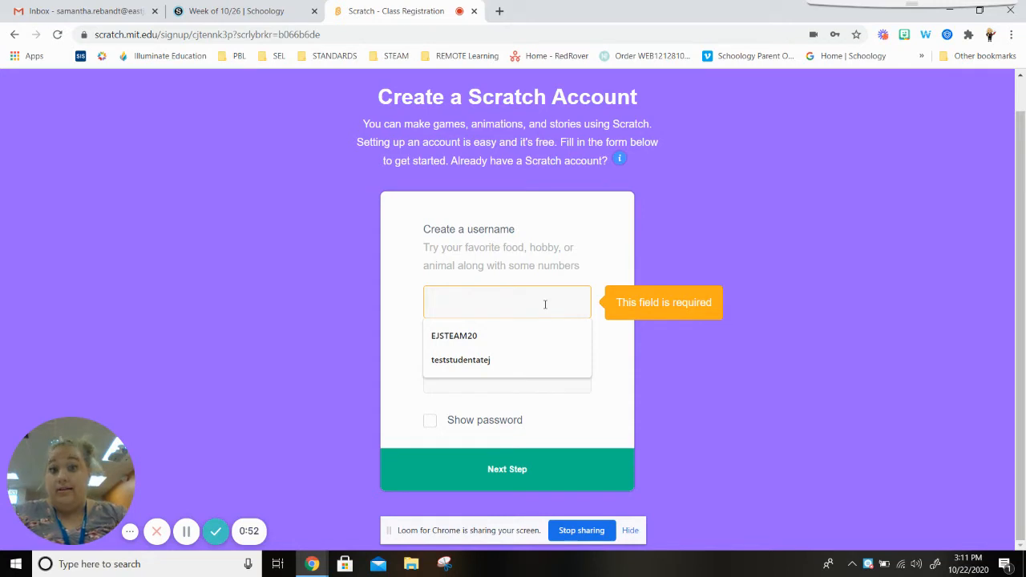
type("pd")
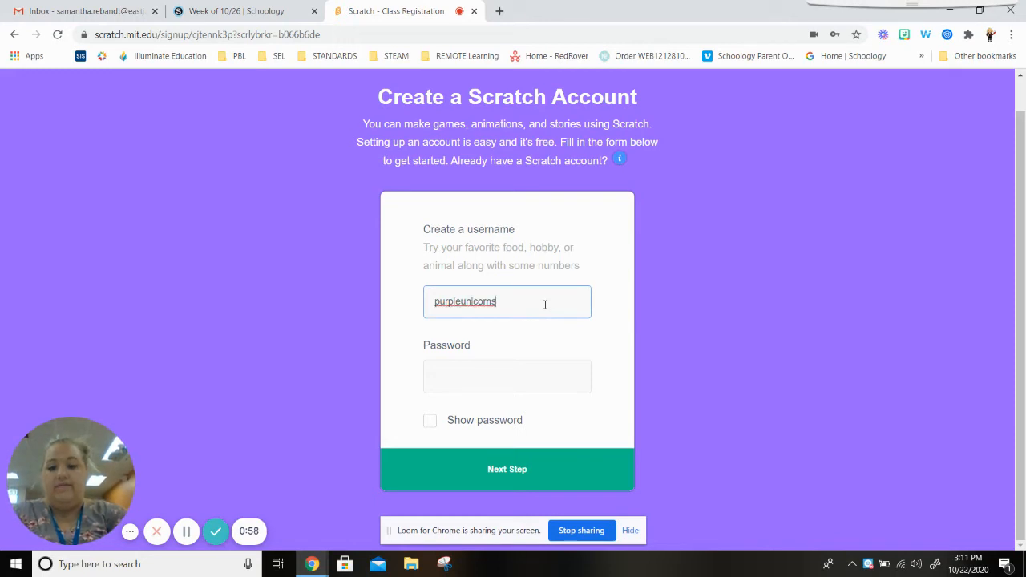
Enter the account password and continue to the personal information form
left_click(507, 375)
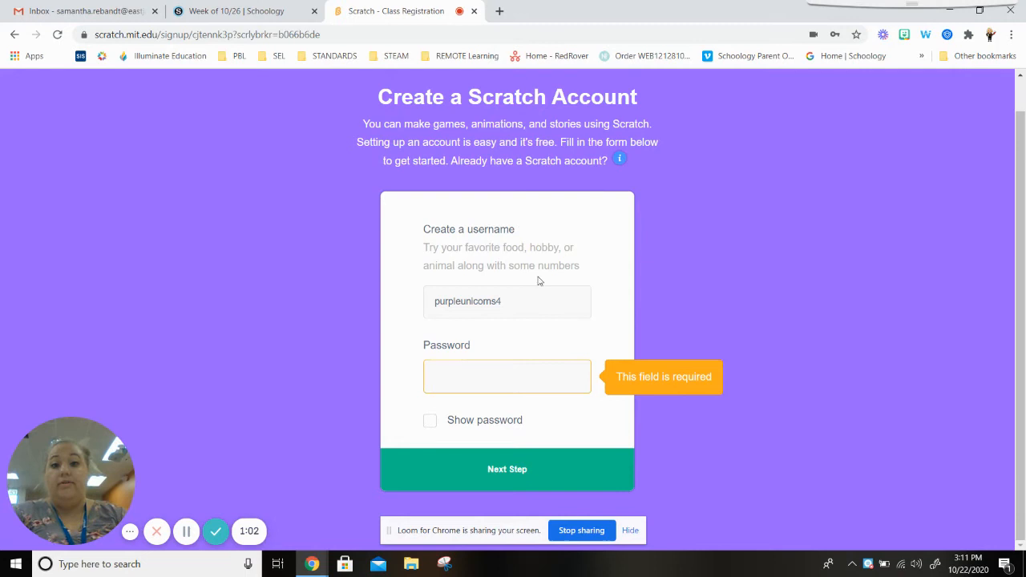
left_click(507, 375)
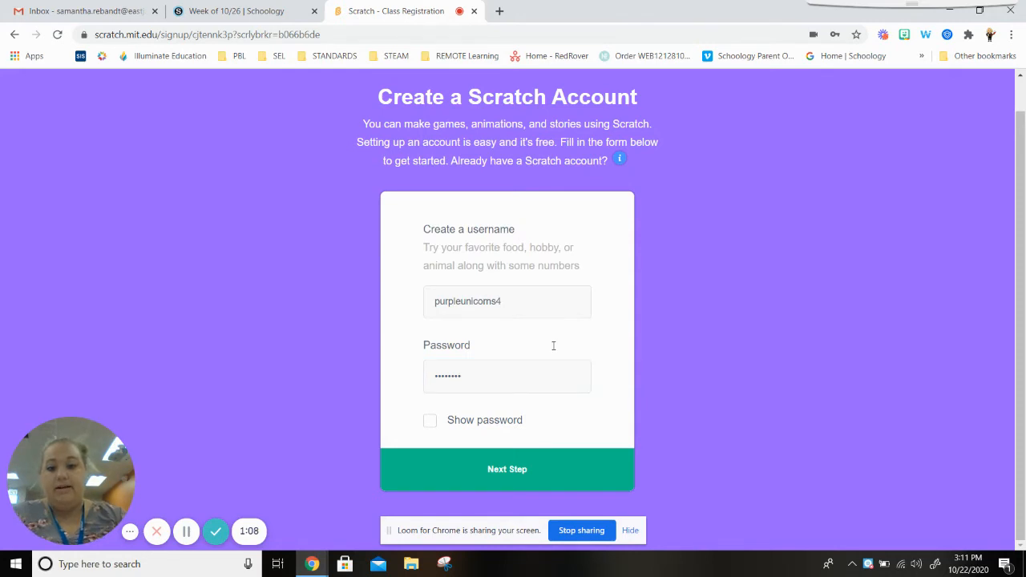
mouse_move(500, 473)
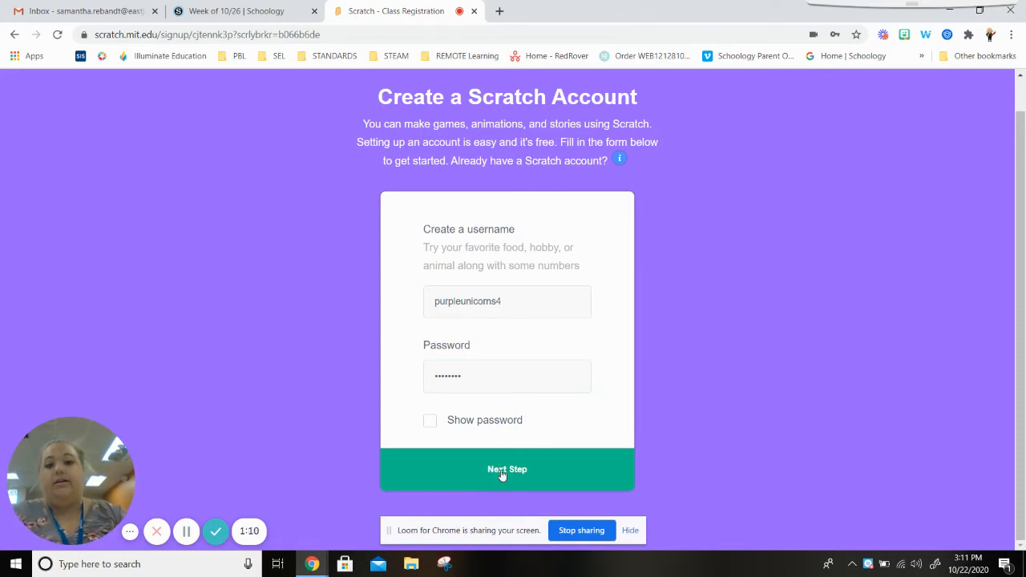
left_click(507, 468)
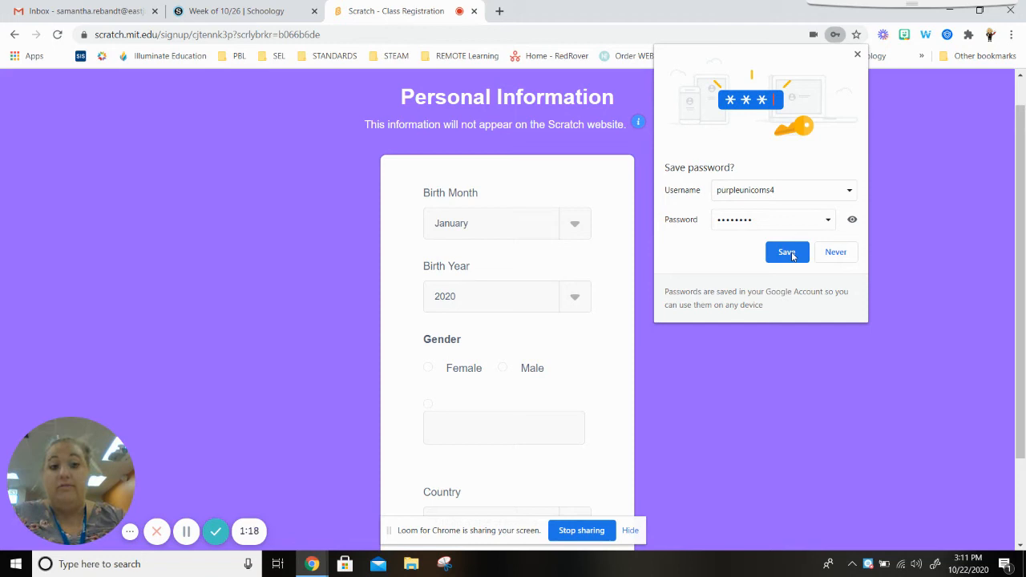
Keep the login saved in Chrome and choose 1987 as the birth year
left_click(785, 252)
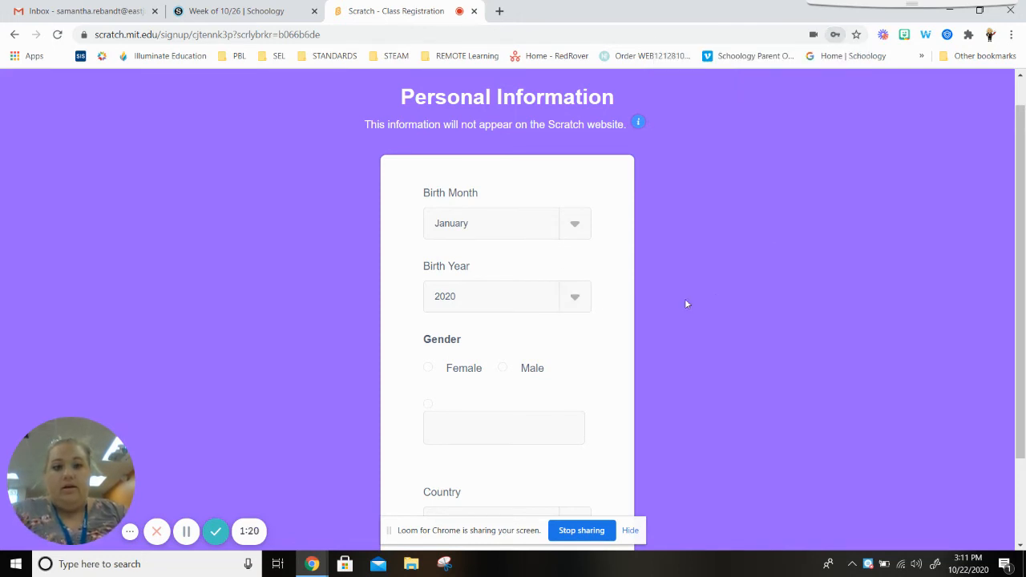
left_click(506, 223)
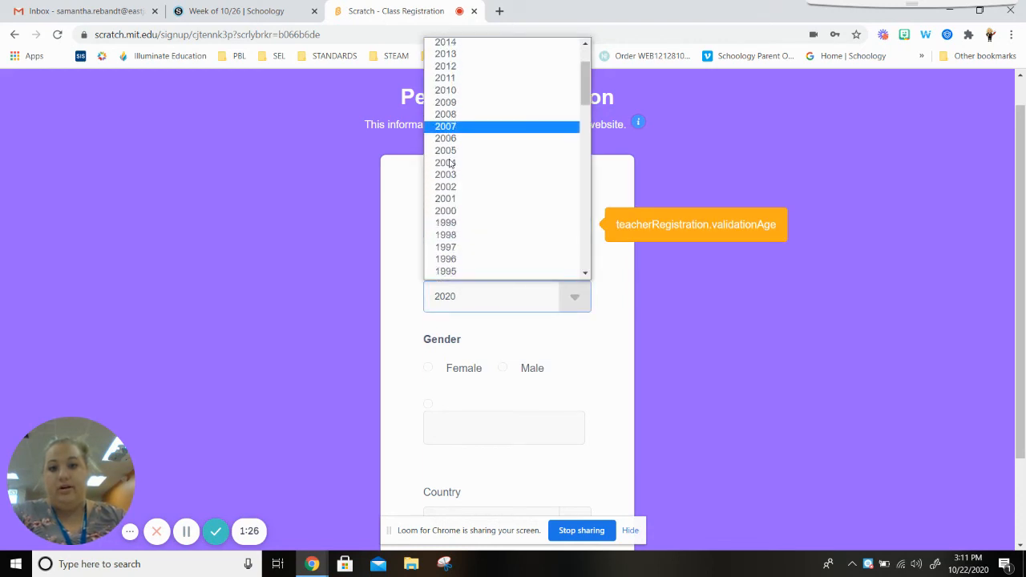
scroll("down", 3)
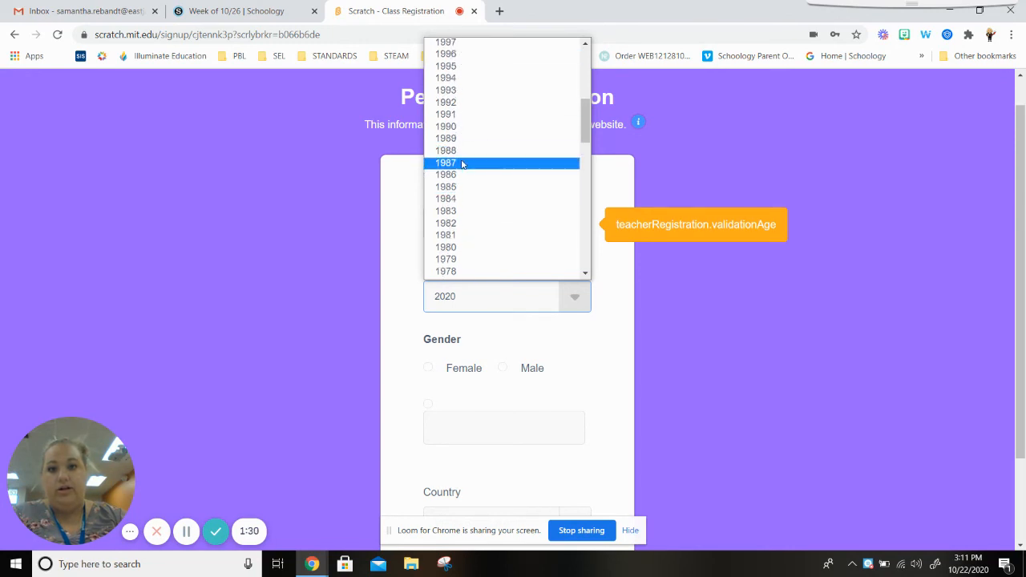
left_click(446, 163)
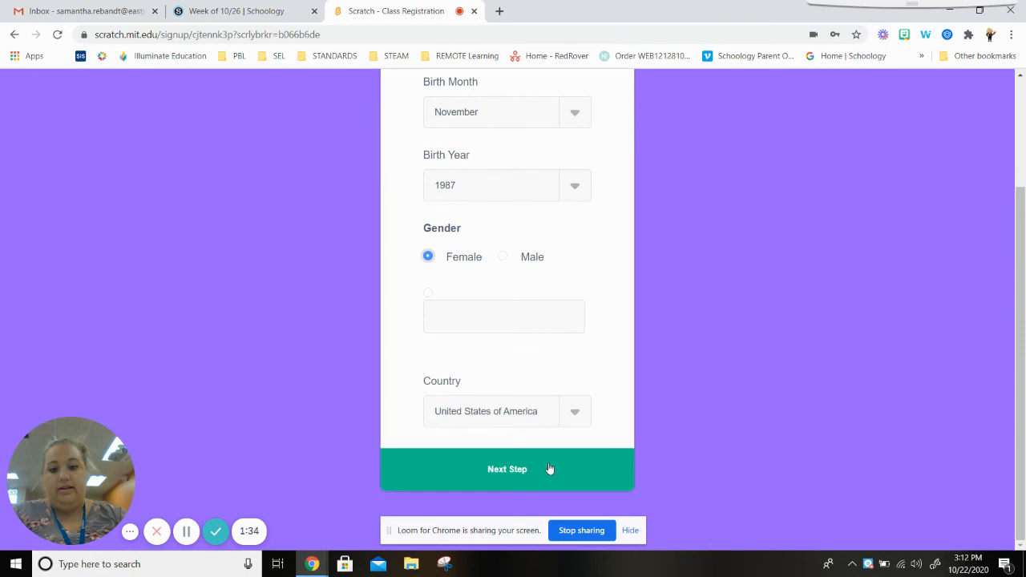
Submit the personal details to create the account and go to the Jones class page
left_click(506, 468)
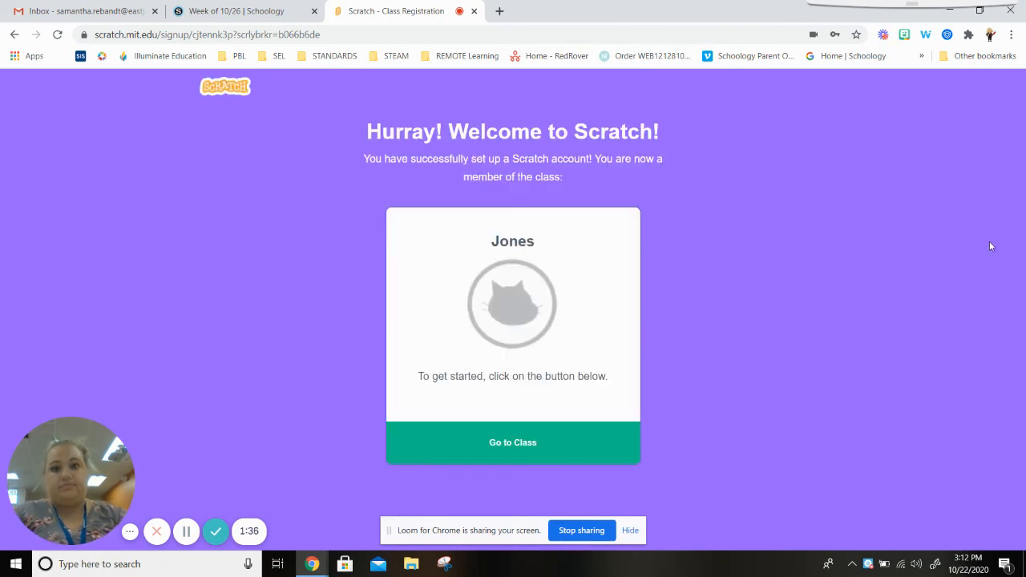
mouse_move(297, 131)
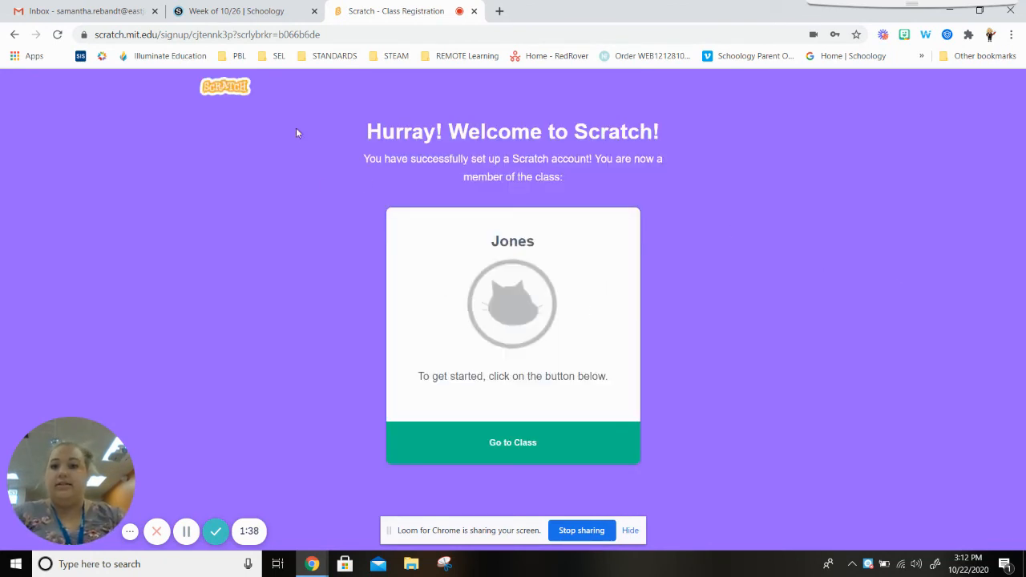
mouse_move(497, 442)
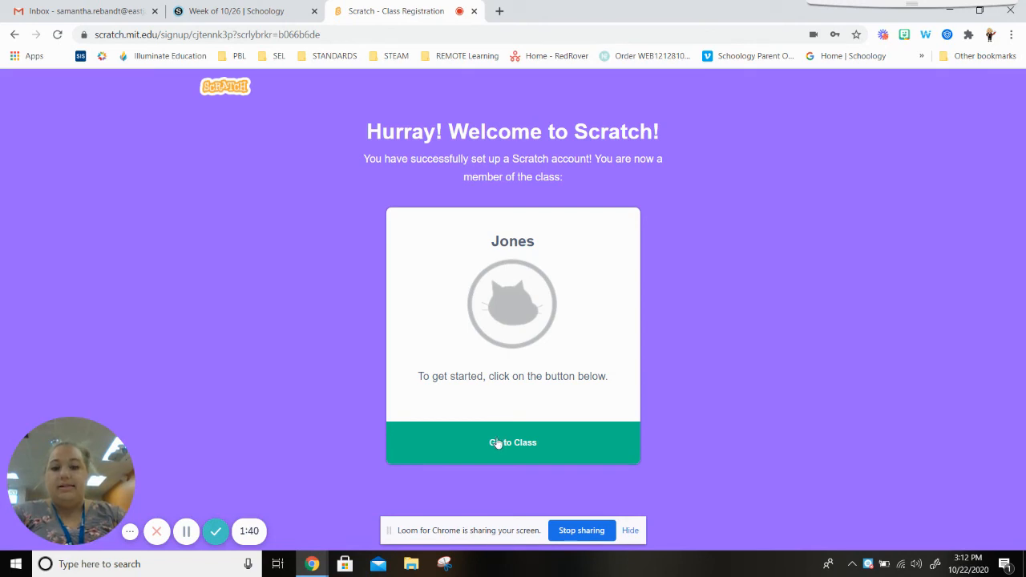
left_click(513, 442)
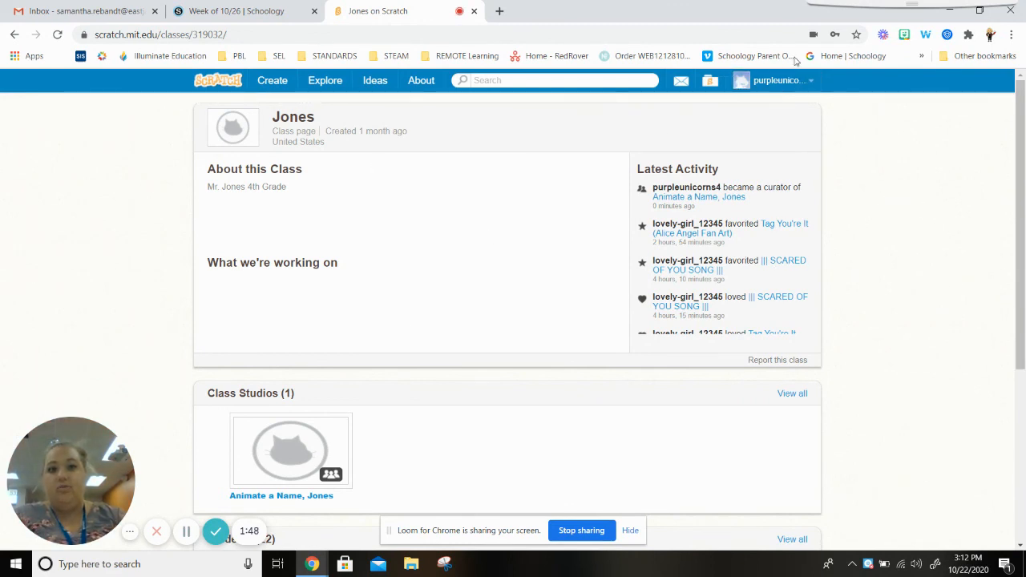
mouse_move(740, 61)
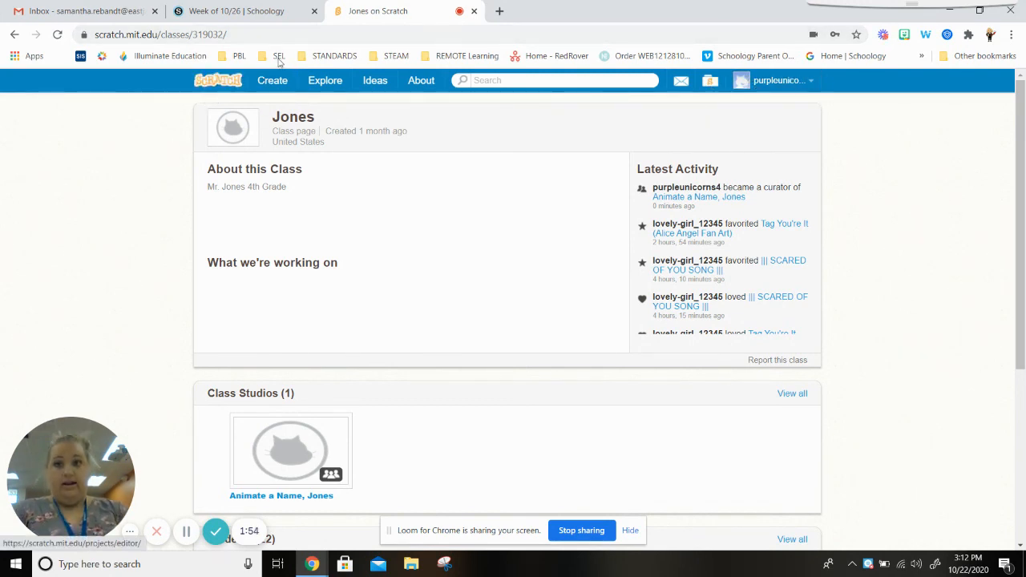
mouse_move(195, 553)
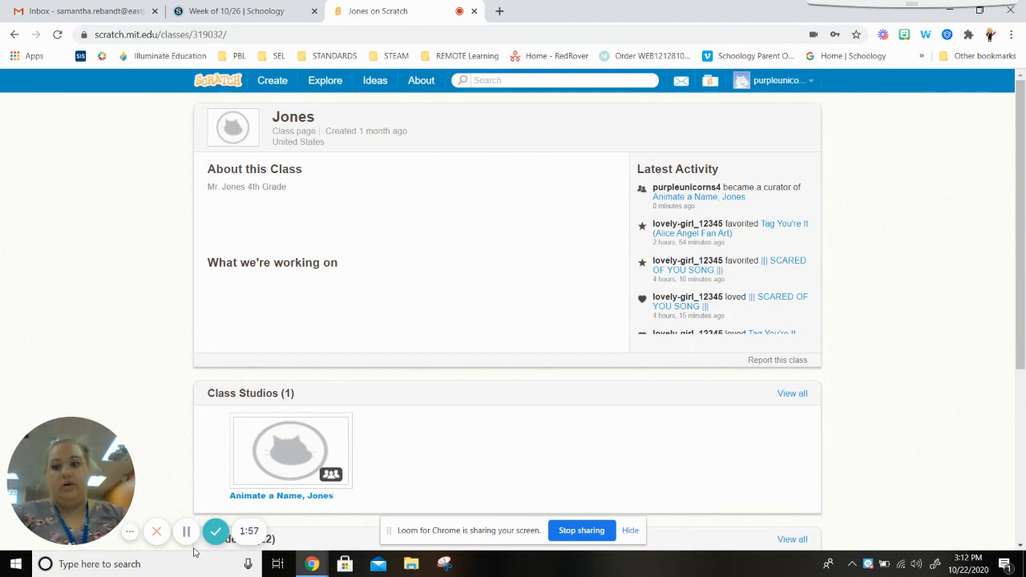